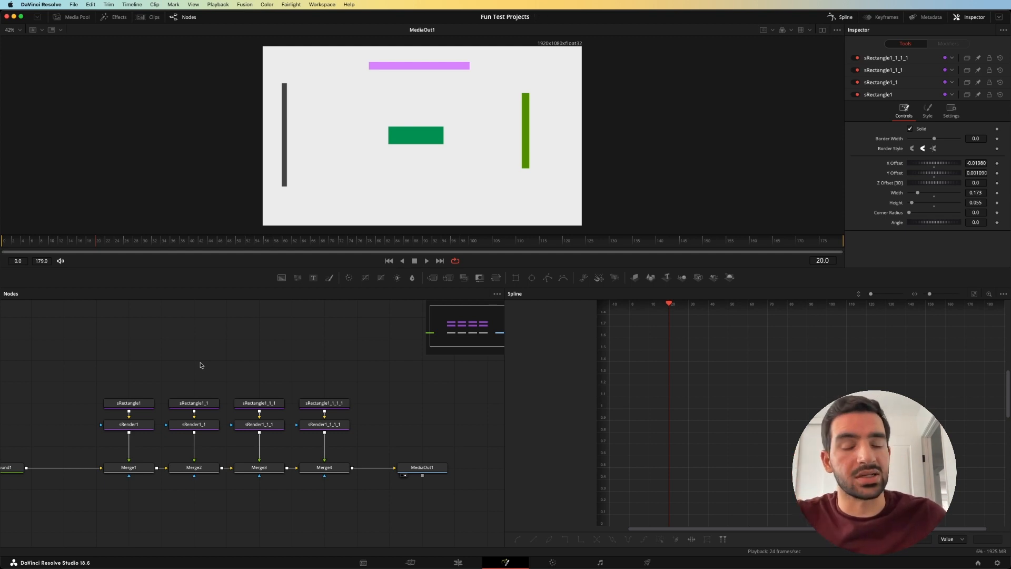
Select sRectangle1 in the node graph so only its controls show in the Inspector
{"action": "left_click", "coordinate": [128, 404]}
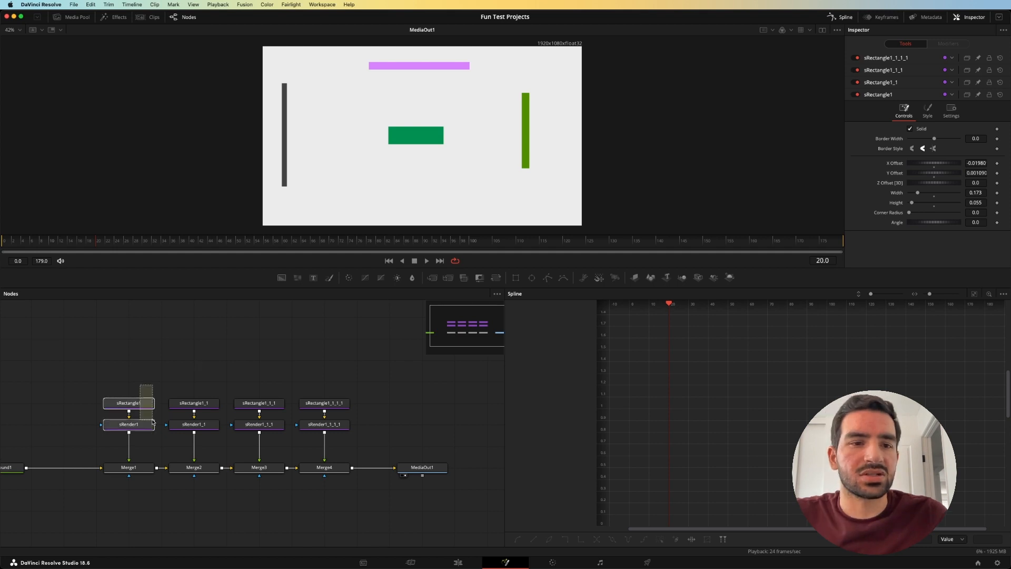
{"action": "left_click", "coordinate": [128, 403]}
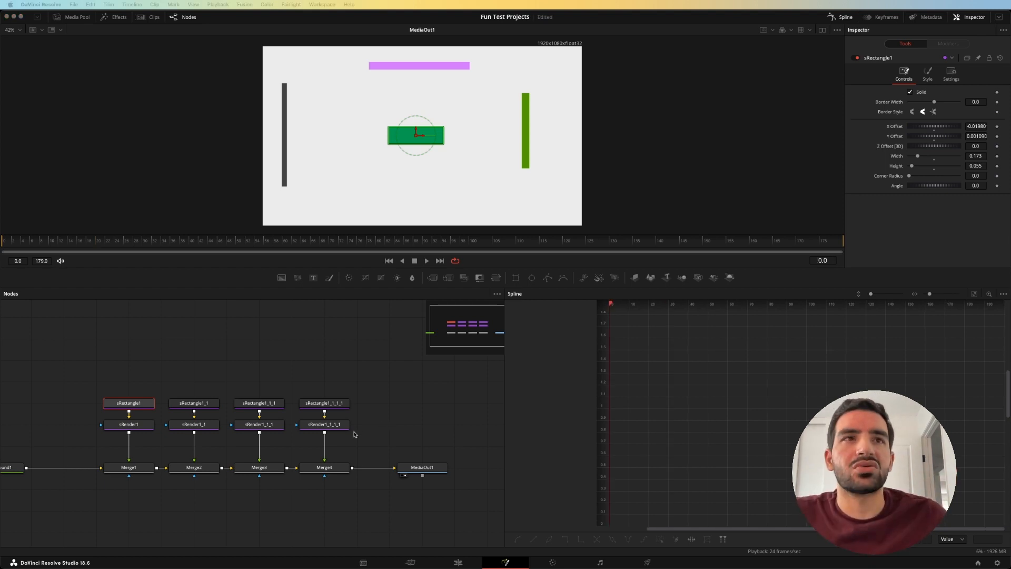
Keyframe the green rectangle's Y Offset so it rises from frame 0 to about frame 21
{"action": "left_click", "coordinate": [194, 467]}
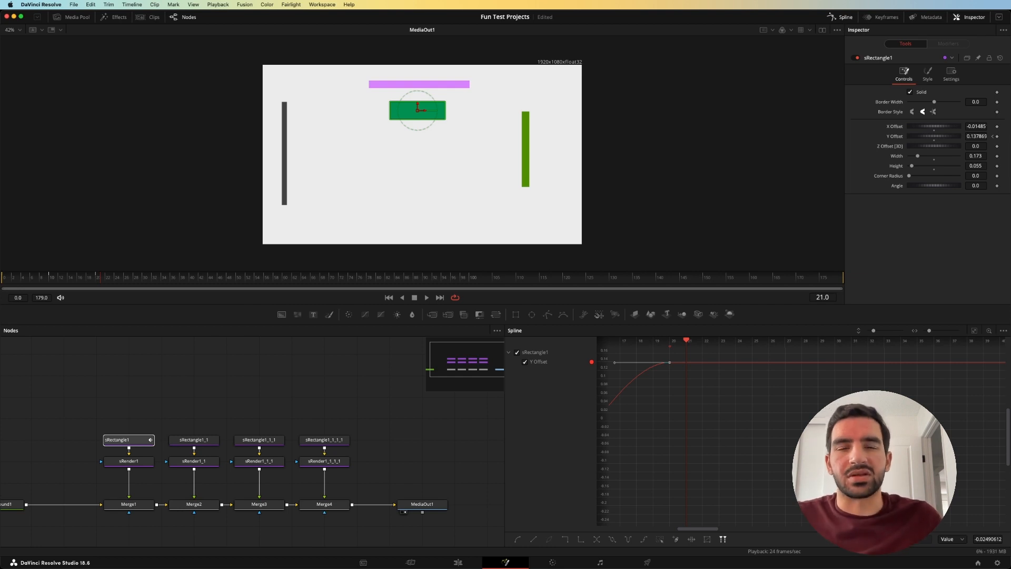
Keyframe the thin green bar's Angle to about 94 degrees at frame 10, returning to 0 by frame 20
{"action": "left_click", "coordinate": [194, 439]}
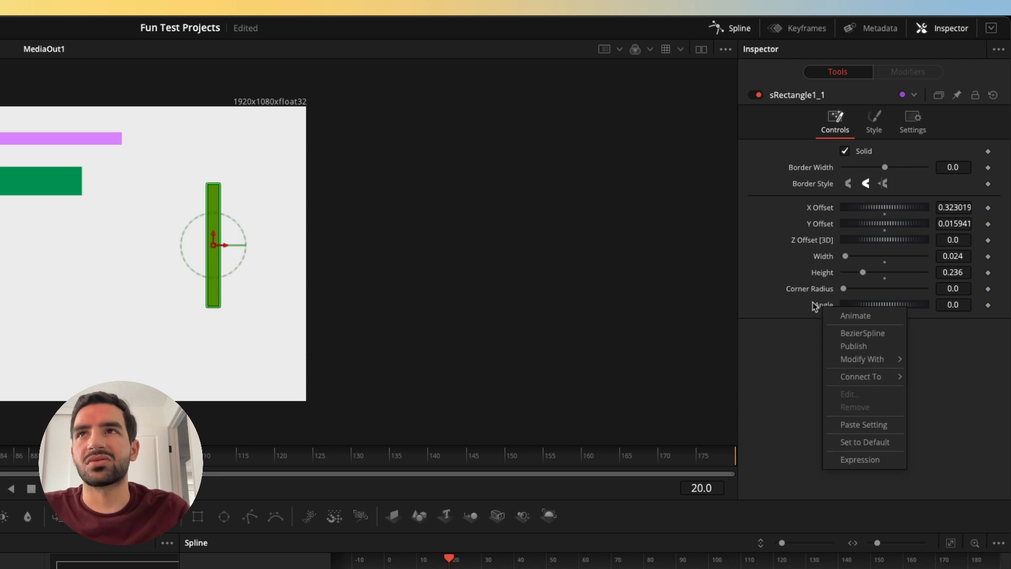
{"action": "mouse_move", "coordinate": [861, 359]}
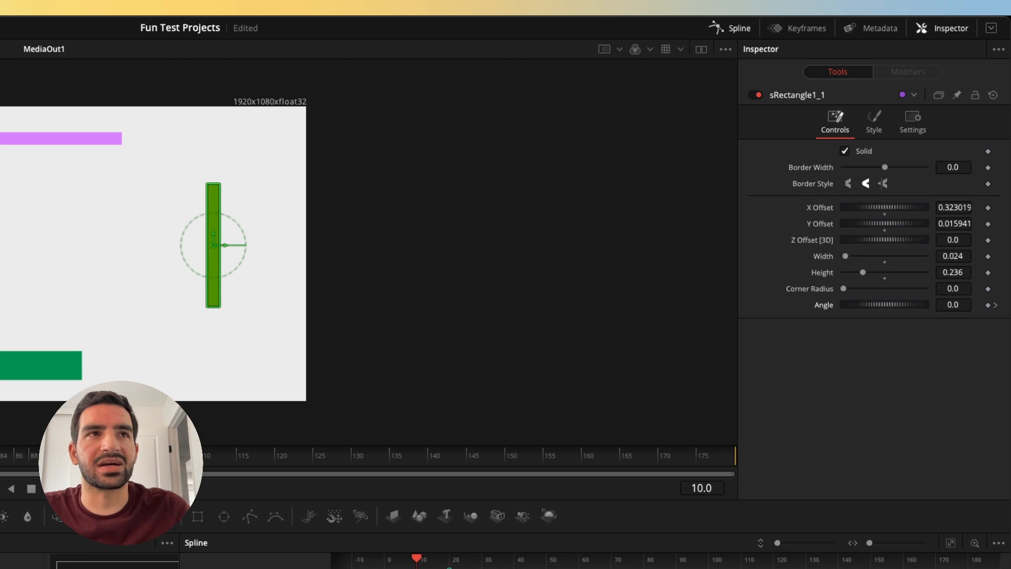
{"action": "left_click_drag", "start_coordinate": [848, 304], "coordinate": [903, 305]}
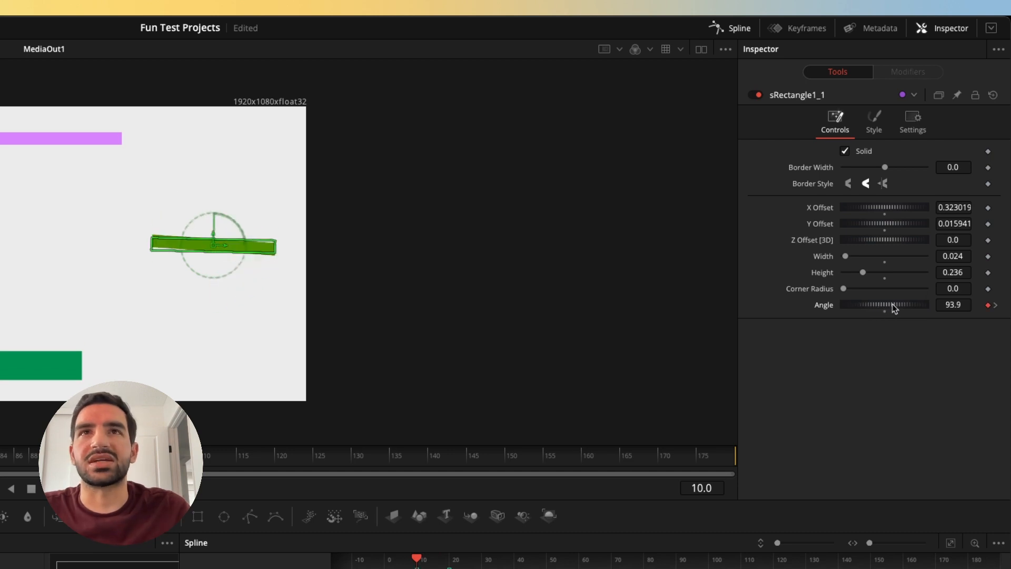
{"action": "left_click_drag", "start_coordinate": [899, 304], "coordinate": [887, 304]}
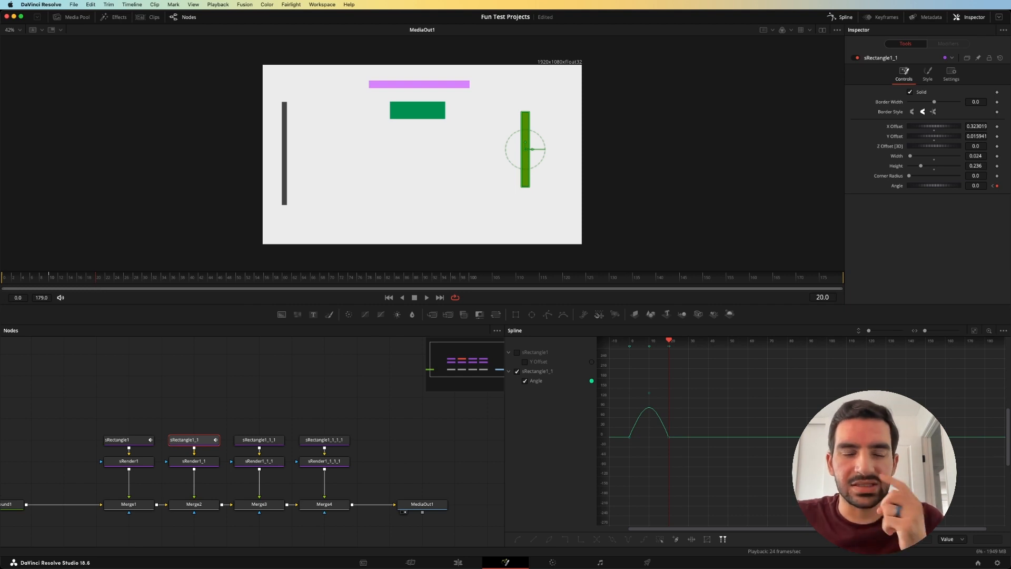
Drag the Angle curve's frame-10 B-spline control point down to about 89, then 48, then back up
{"action": "left_click_drag", "start_coordinate": [629, 383], "coordinate": [657, 452]}
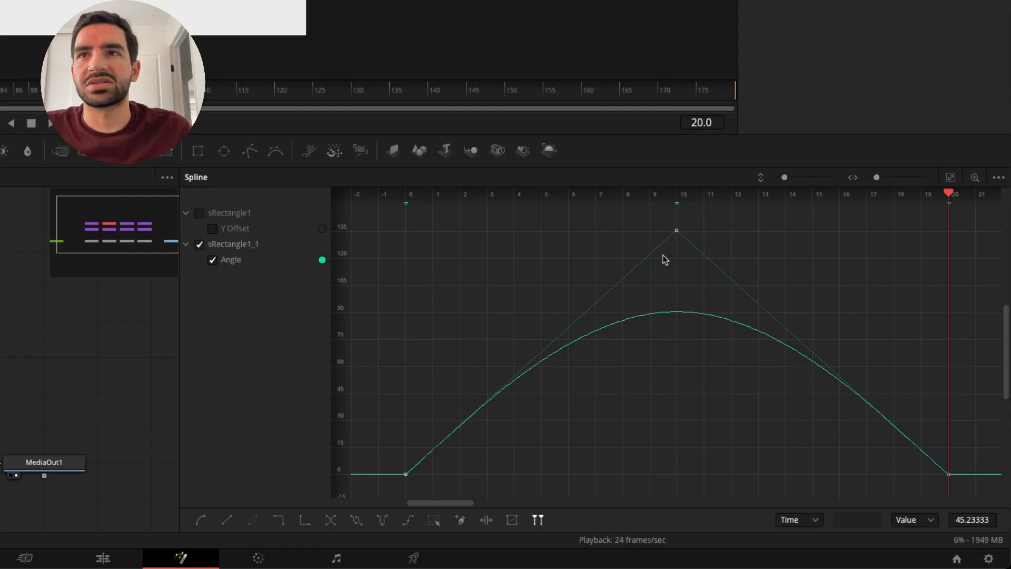
{"action": "mouse_move", "coordinate": [981, 500]}
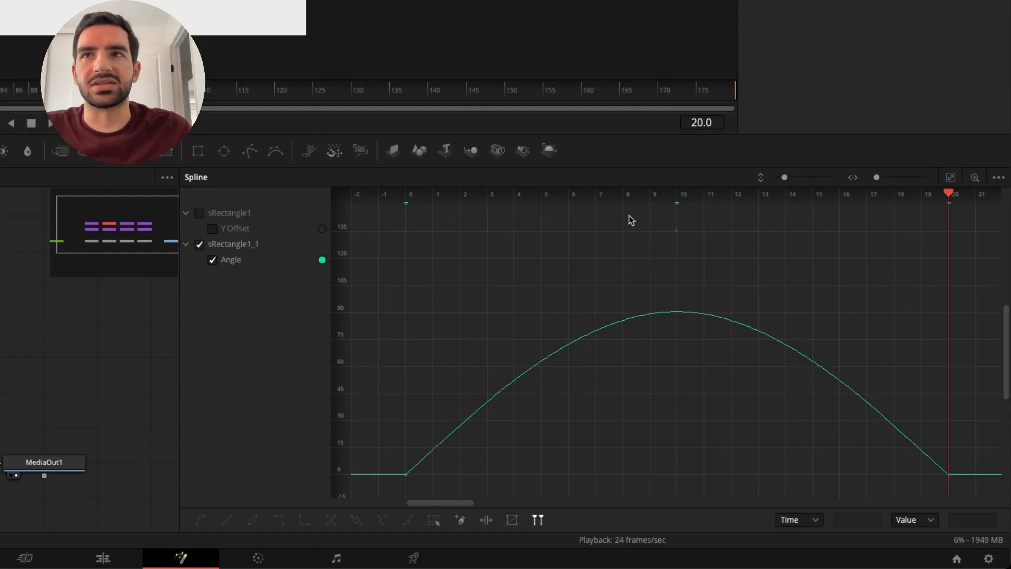
{"action": "left_click_drag", "start_coordinate": [676, 231], "coordinate": [673, 234]}
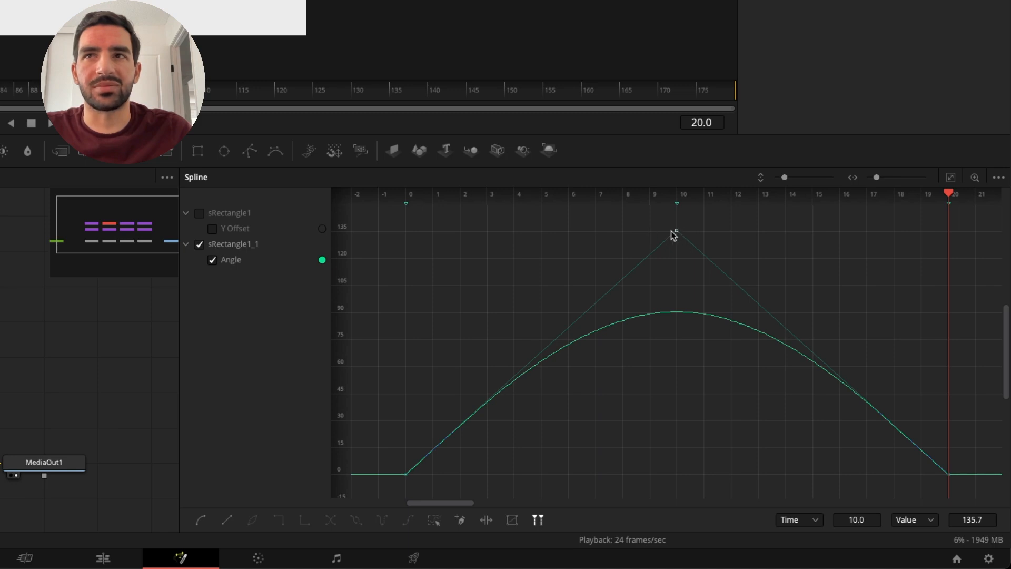
{"action": "left_click_drag", "start_coordinate": [676, 232], "coordinate": [676, 314]}
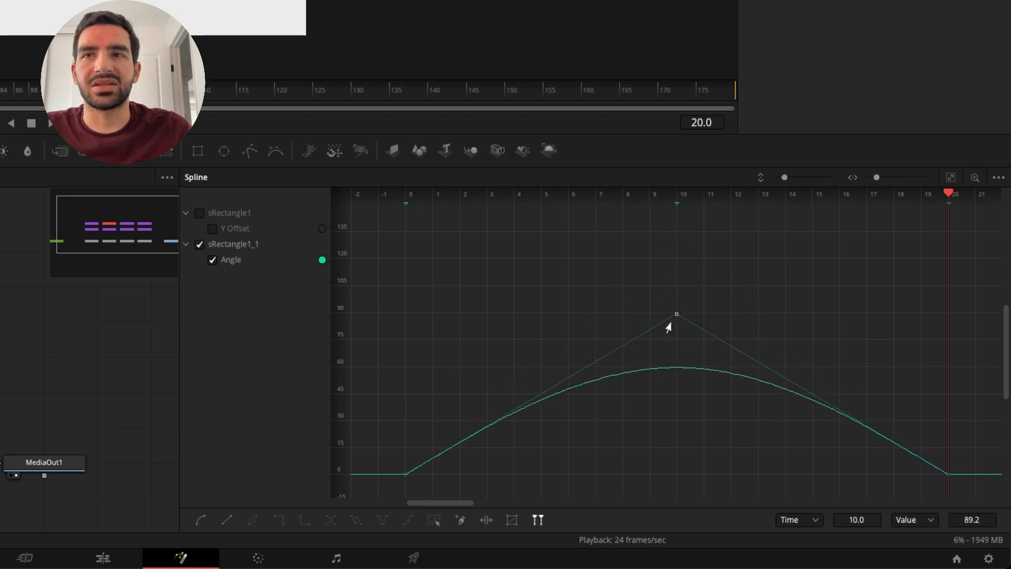
{"action": "left_click_drag", "start_coordinate": [677, 314], "coordinate": [676, 392]}
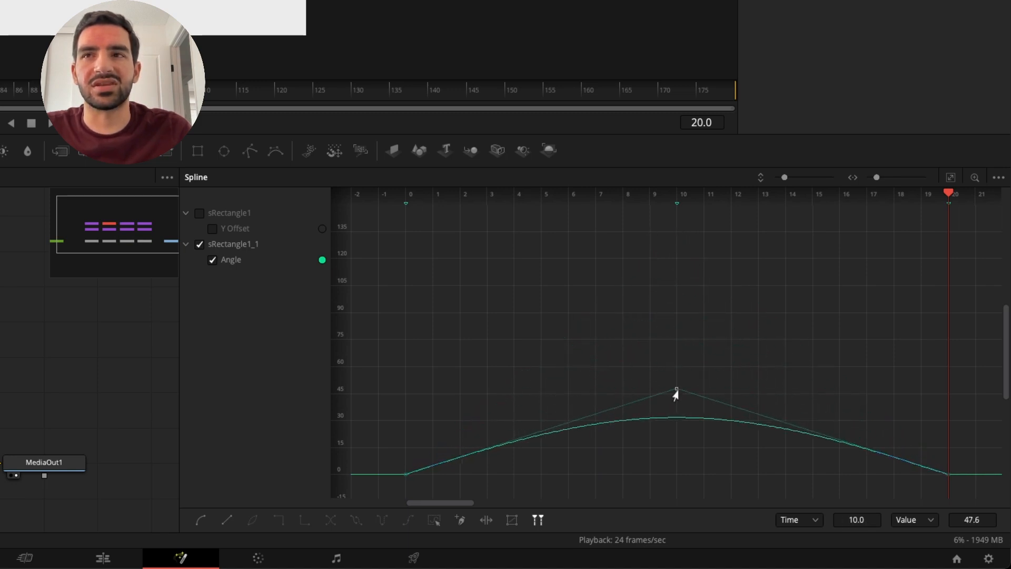
{"action": "left_click_drag", "start_coordinate": [676, 392], "coordinate": [676, 230]}
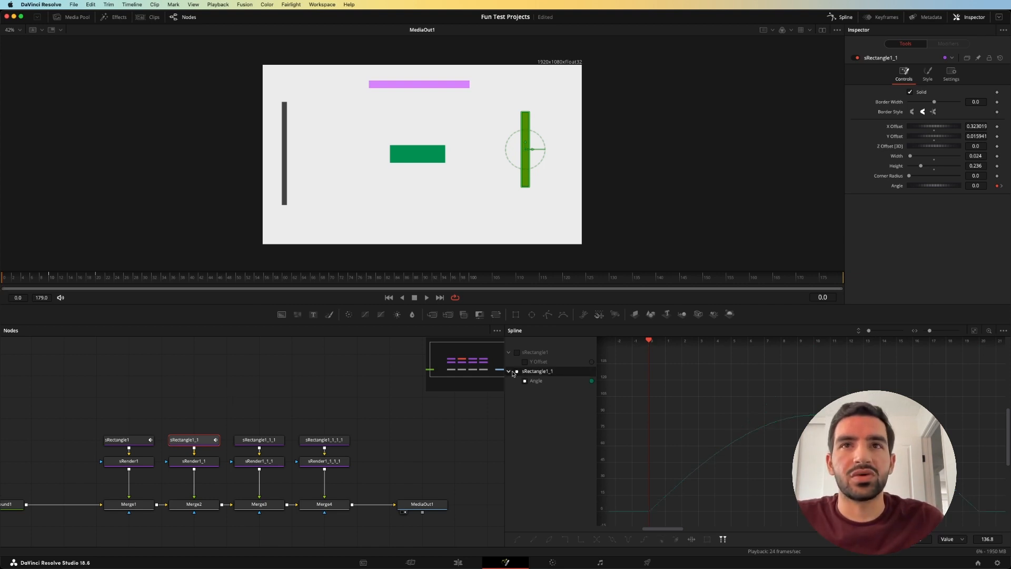
Keyframe the pink rectangle's Height swelling near frame 9, collapsing to zero around 20, then recovering
{"action": "left_click", "coordinate": [259, 440]}
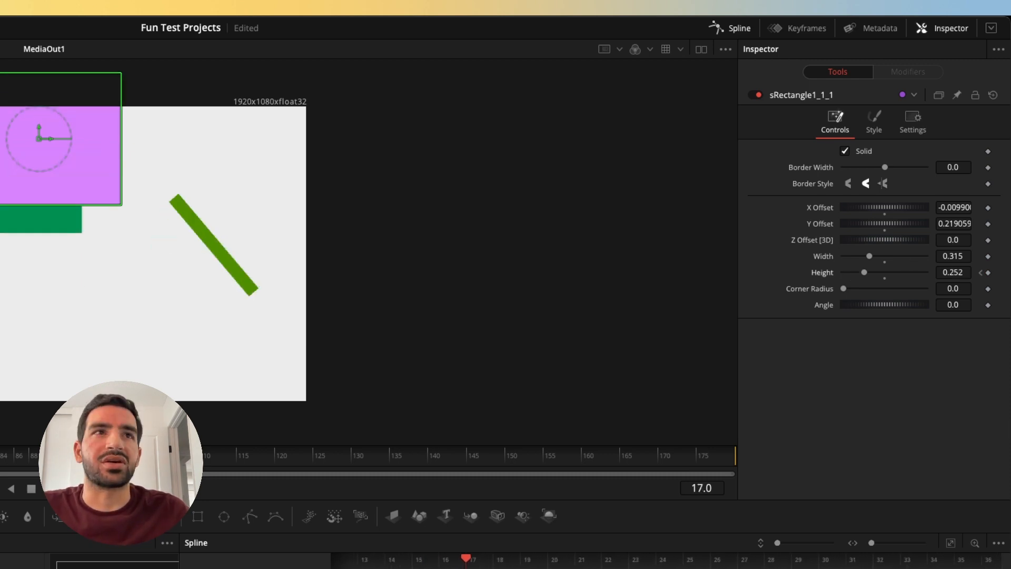
{"action": "left_click_drag", "start_coordinate": [885, 271], "coordinate": [852, 272]}
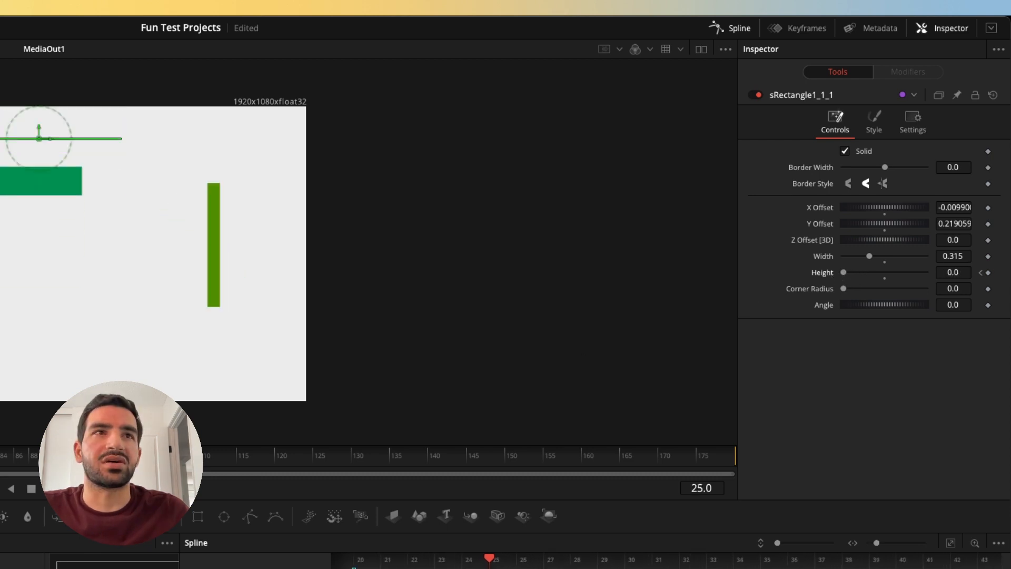
{"action": "left_click_drag", "start_coordinate": [843, 271], "coordinate": [848, 272]}
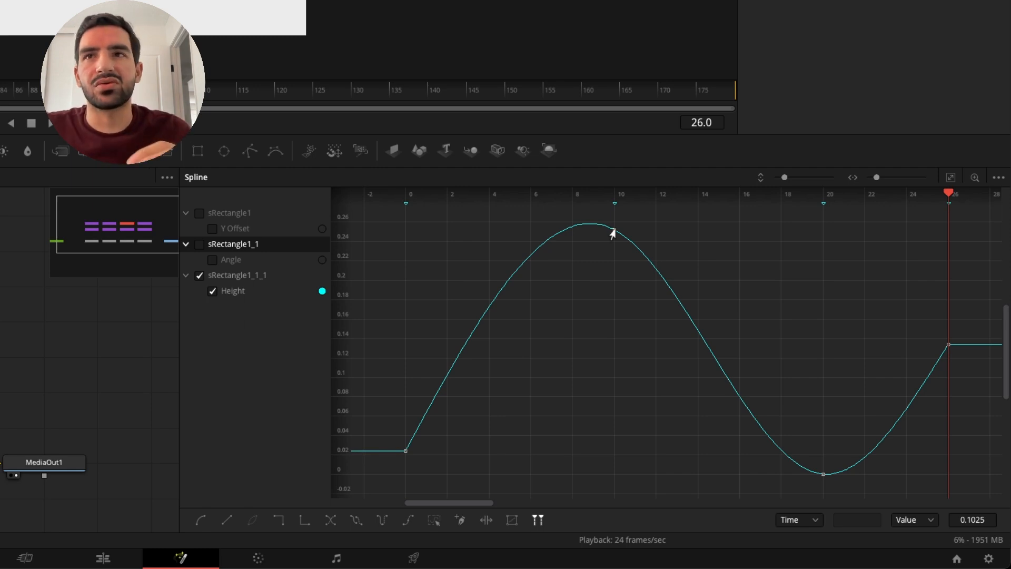
{"action": "mouse_move", "coordinate": [620, 231]}
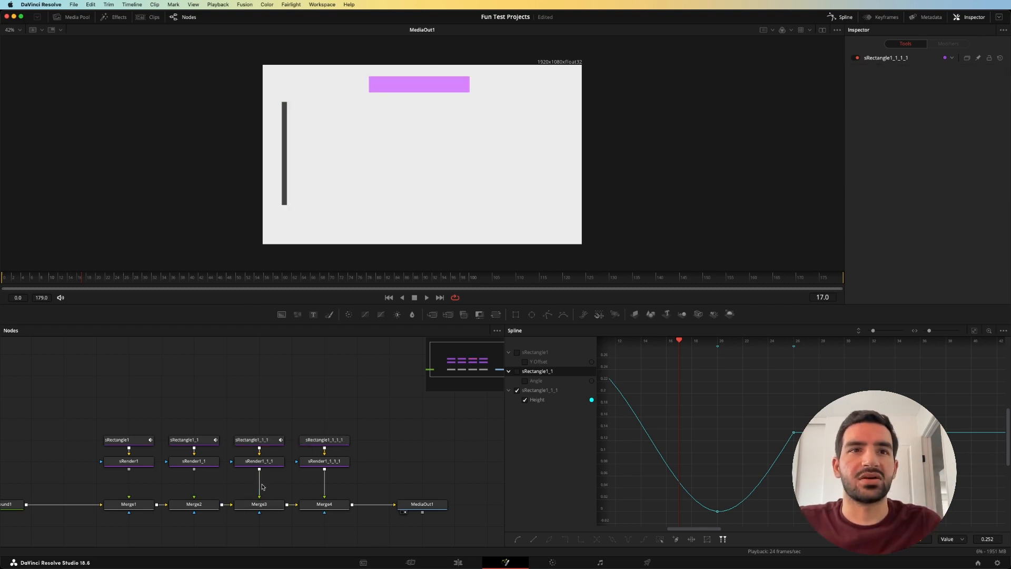
Keyframe the fourth rectangle's Width to peak near frame 8, dip around 16, then level off
{"action": "left_click", "coordinate": [324, 439]}
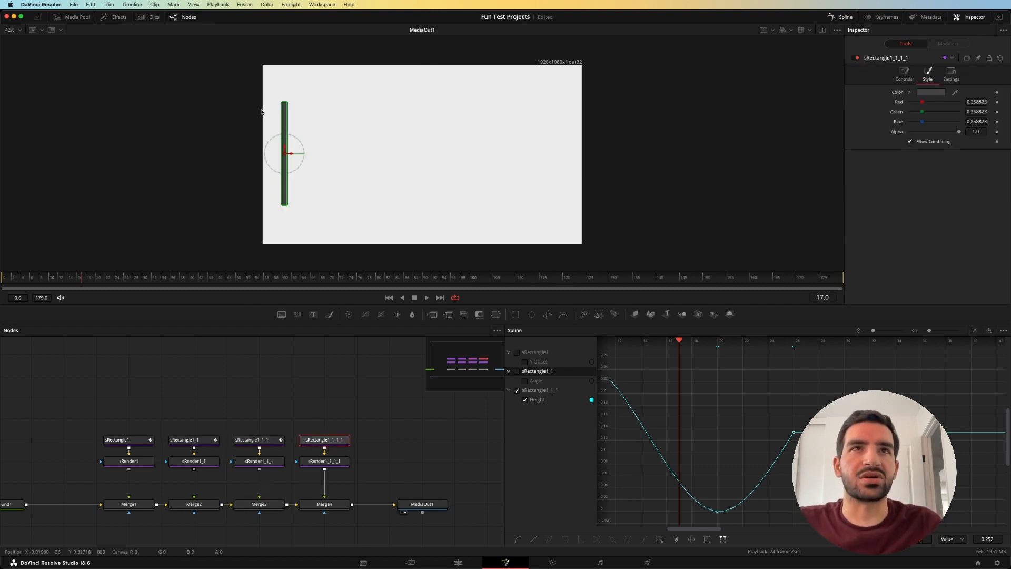
{"action": "left_click", "coordinate": [904, 73]}
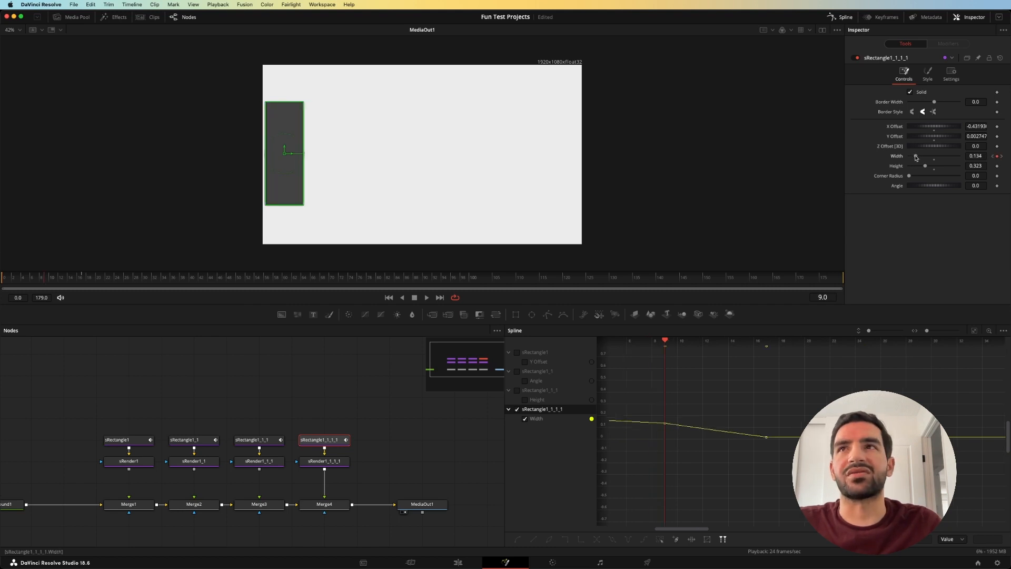
{"action": "left_click_drag", "start_coordinate": [915, 156], "coordinate": [938, 156]}
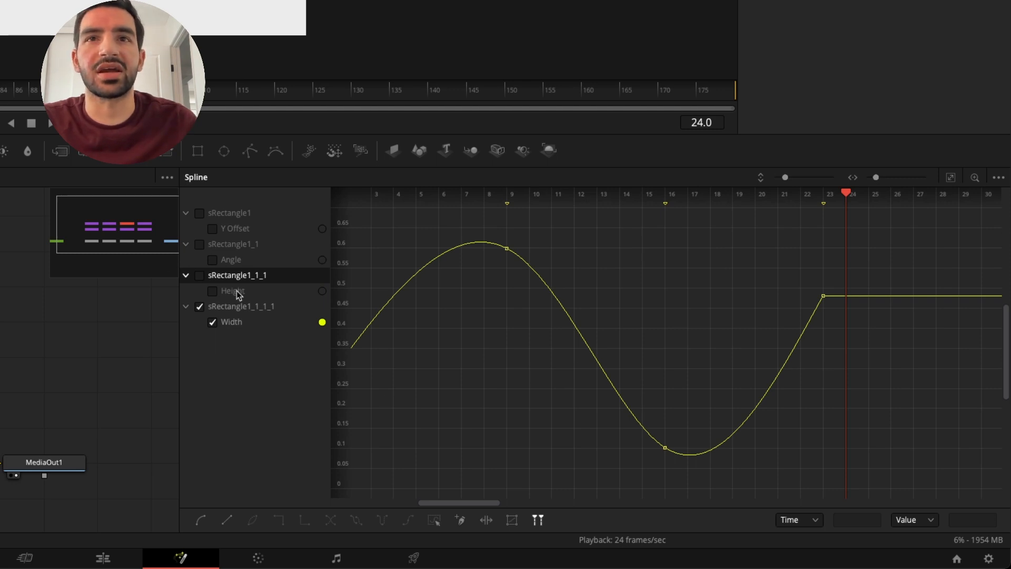
Raise the mid Width keyframe to about 0.66 at frame 17 and nudge the last Height keyframe at frame 23
{"action": "left_click", "coordinate": [211, 291]}
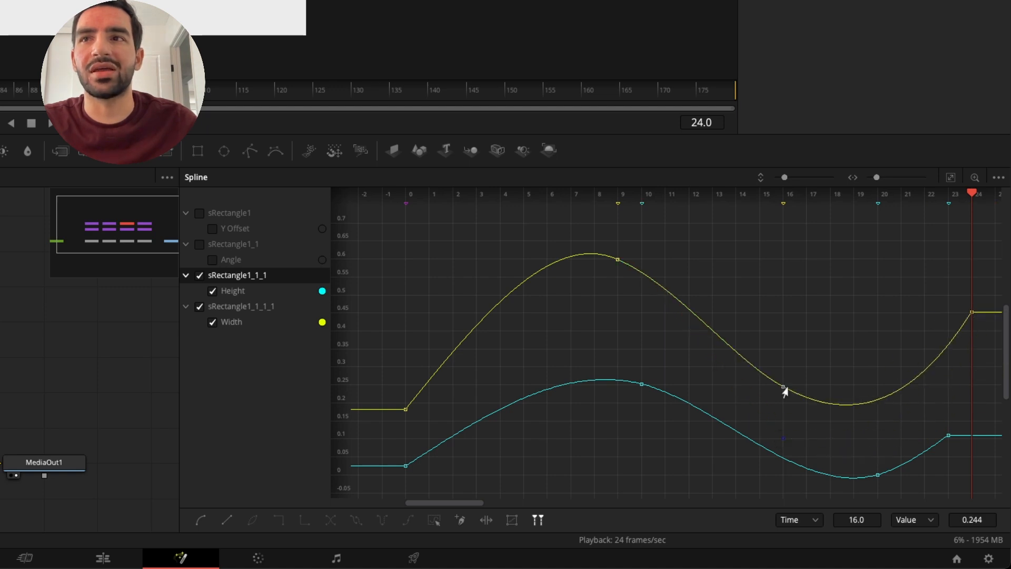
{"action": "left_click_drag", "start_coordinate": [784, 390], "coordinate": [784, 268]}
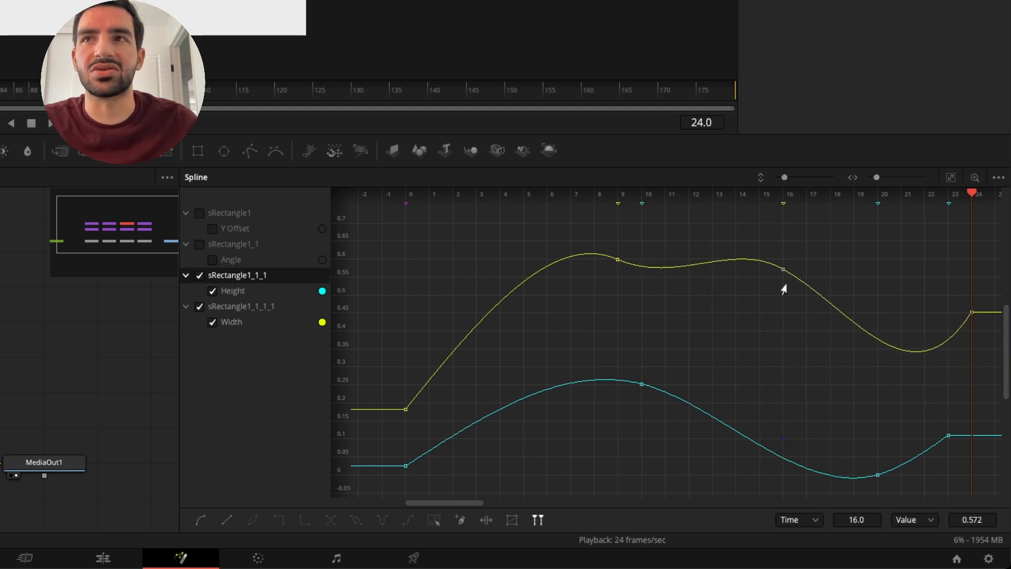
{"action": "left_click_drag", "start_coordinate": [783, 268], "coordinate": [806, 237]}
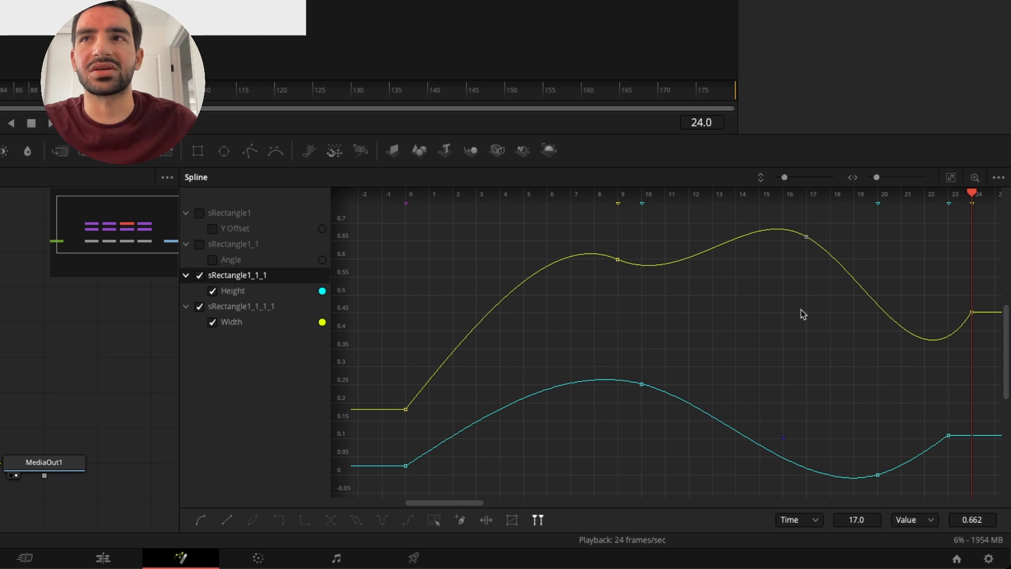
{"action": "mouse_move", "coordinate": [946, 440]}
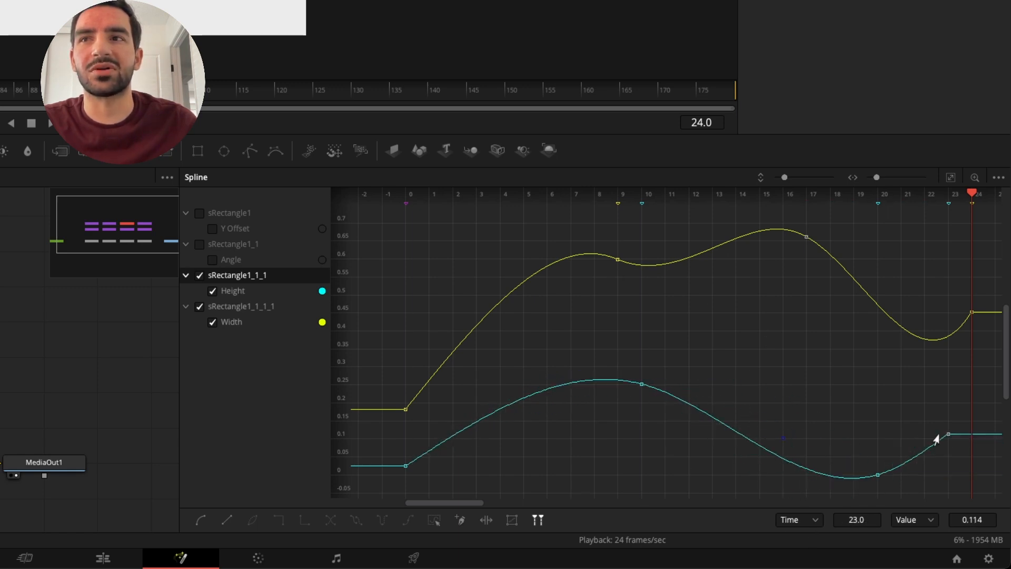
{"action": "left_click_drag", "start_coordinate": [950, 434], "coordinate": [947, 420]}
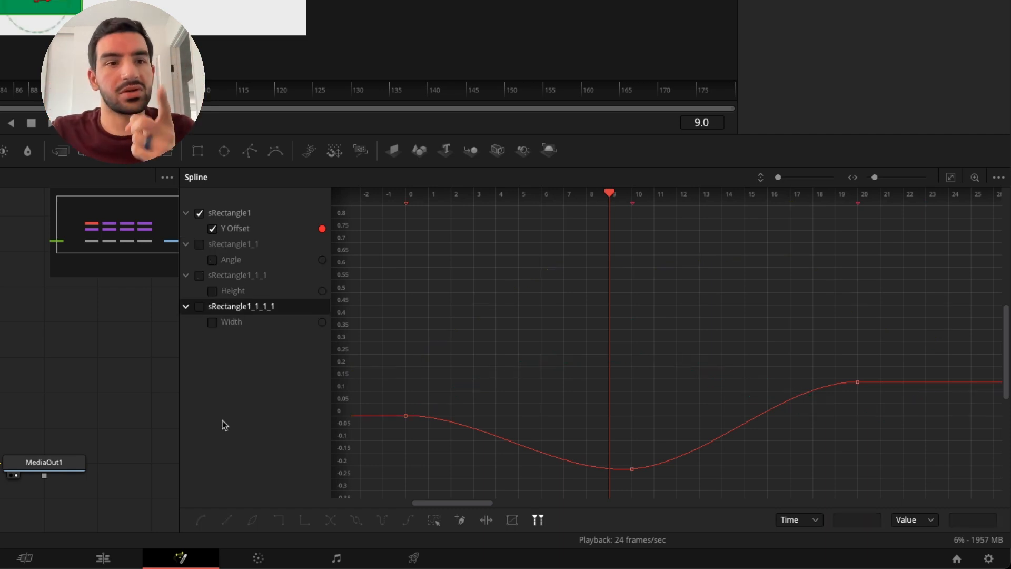
{"action": "mouse_move", "coordinate": [516, 404]}
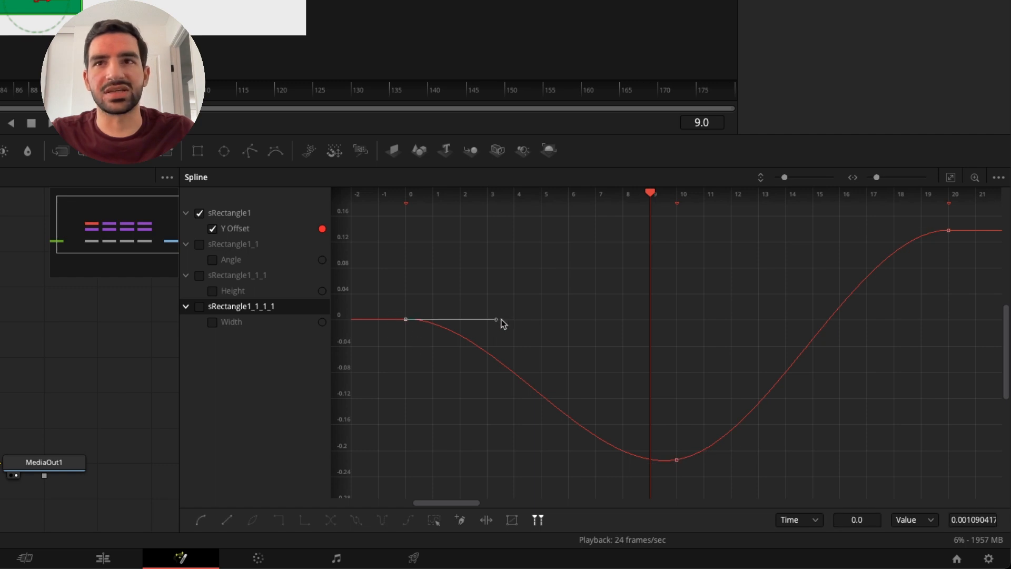
Reshape the first Y Offset keyframe's outgoing handle for a gentle ease-in start
{"action": "left_click_drag", "start_coordinate": [495, 320], "coordinate": [583, 322]}
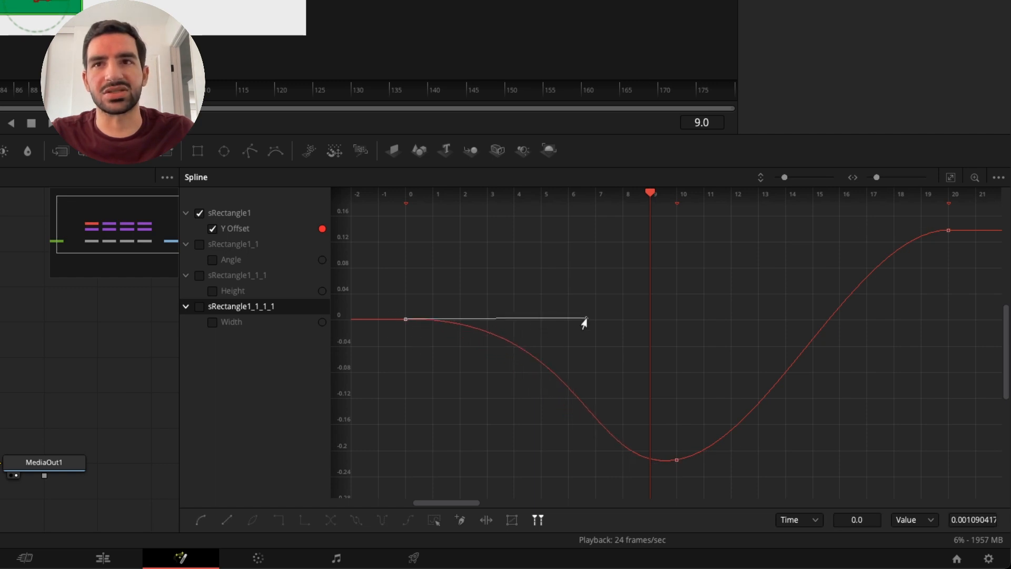
{"action": "left_click_drag", "start_coordinate": [584, 322], "coordinate": [566, 413]}
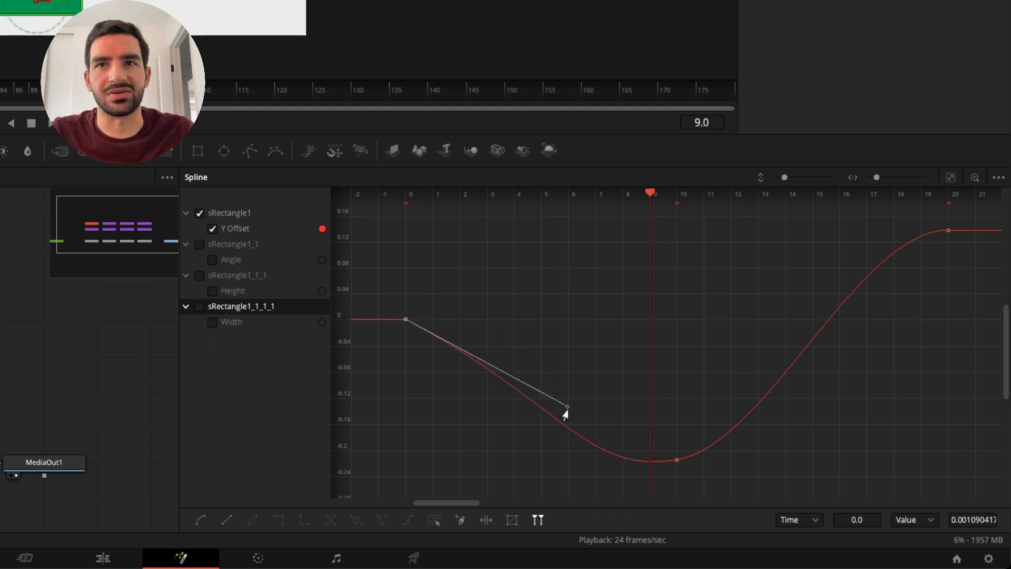
{"action": "left_click_drag", "start_coordinate": [566, 410], "coordinate": [495, 319]}
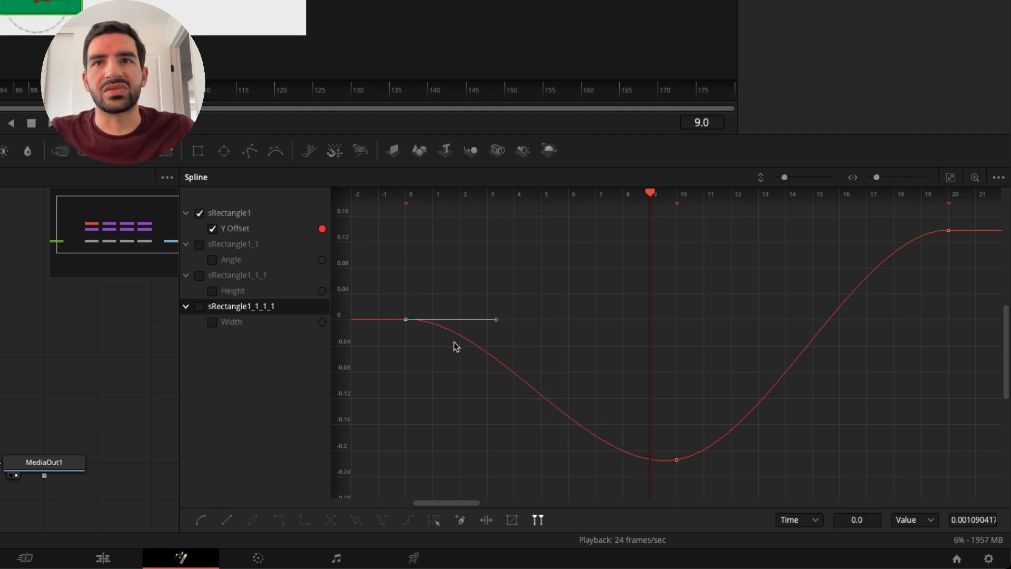
{"action": "mouse_move", "coordinate": [525, 494]}
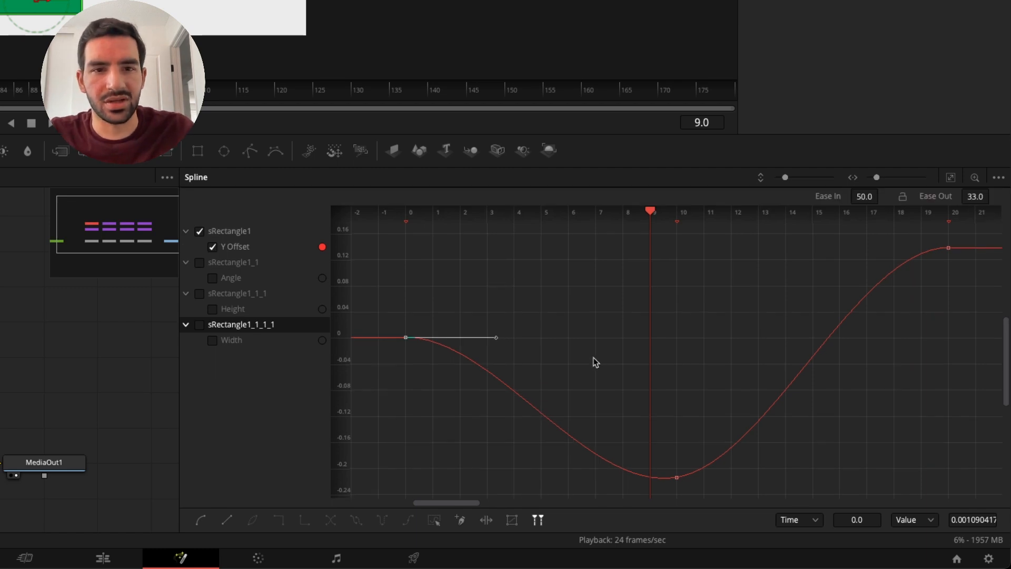
{"action": "mouse_move", "coordinate": [832, 199]}
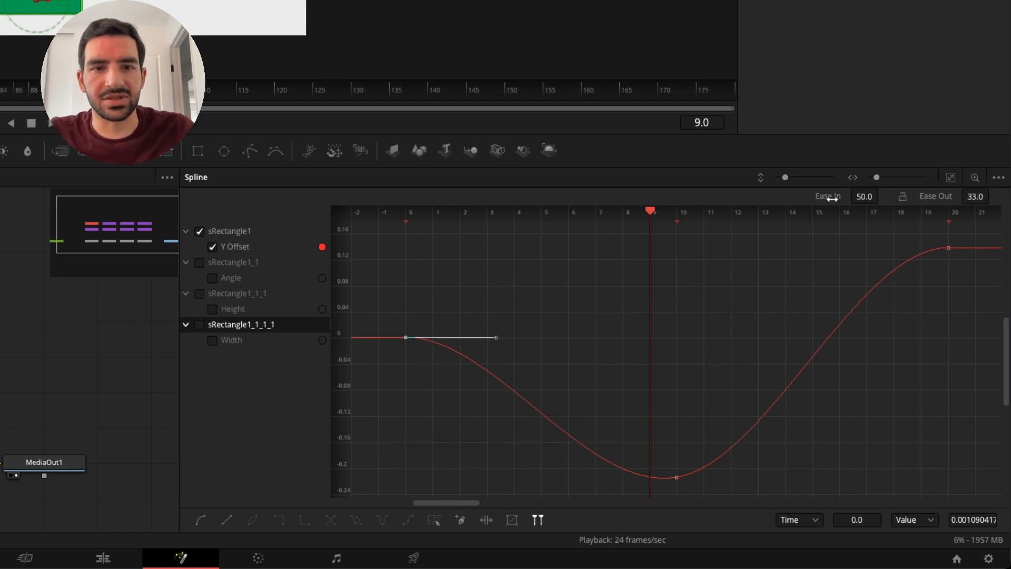
{"action": "mouse_move", "coordinate": [400, 306]}
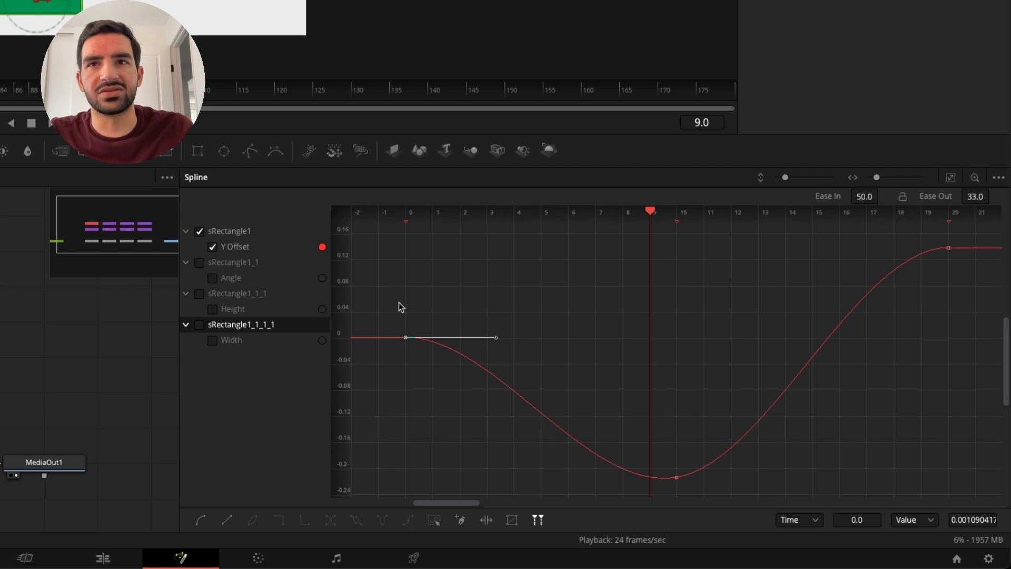